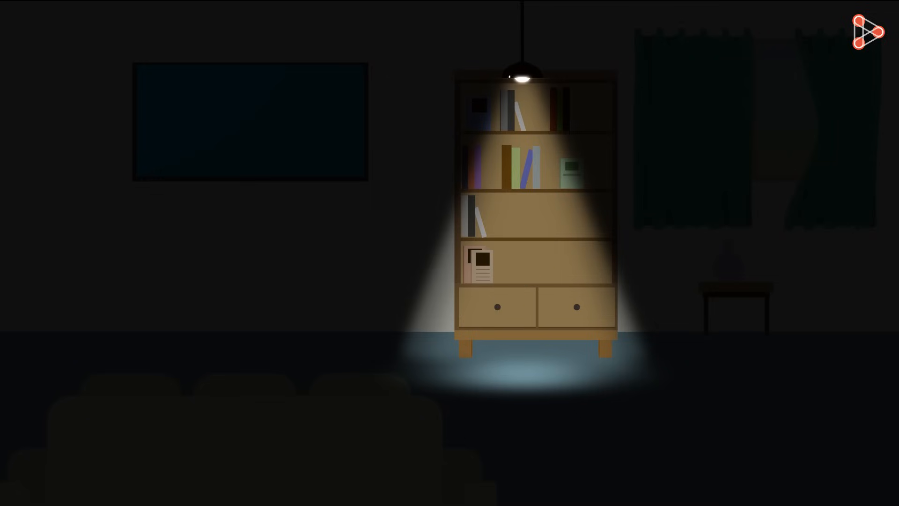
{"action": "left_click", "coordinate": [522, 77]}
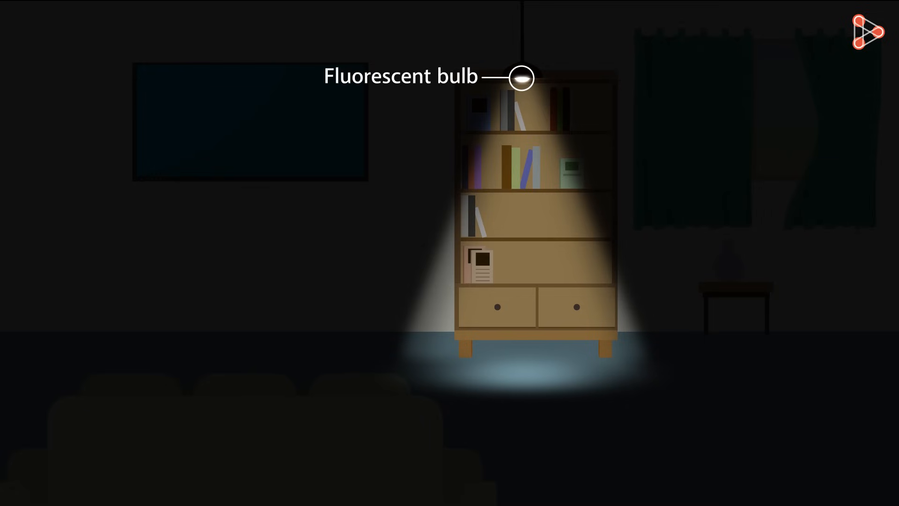